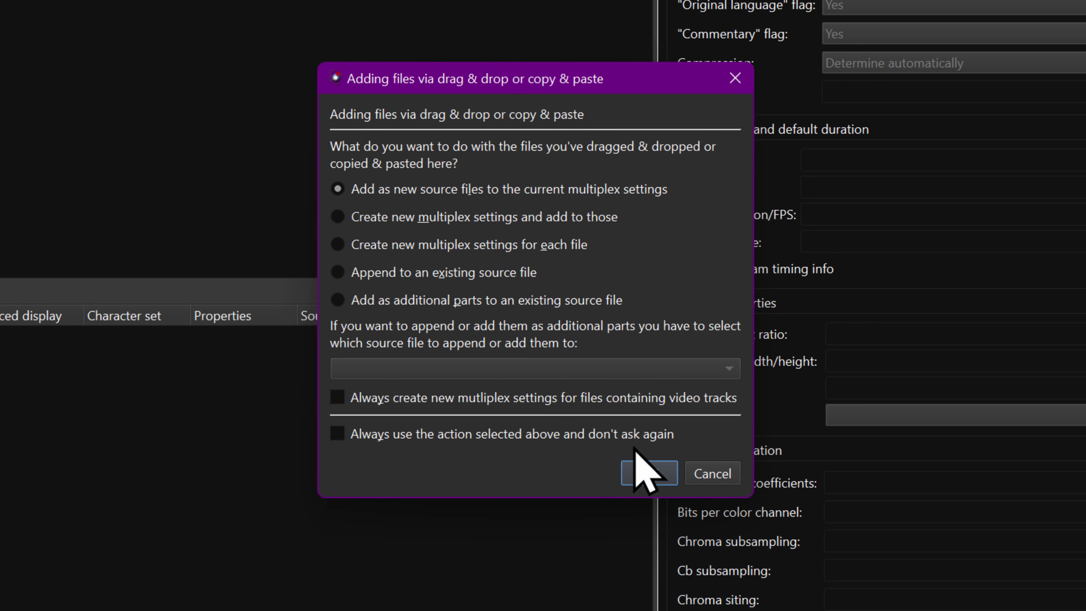
Step: Confirm adding the dropped file as a new source, bringing in its PCM audio track
{"action": "left_click", "coordinate": [647, 473]}
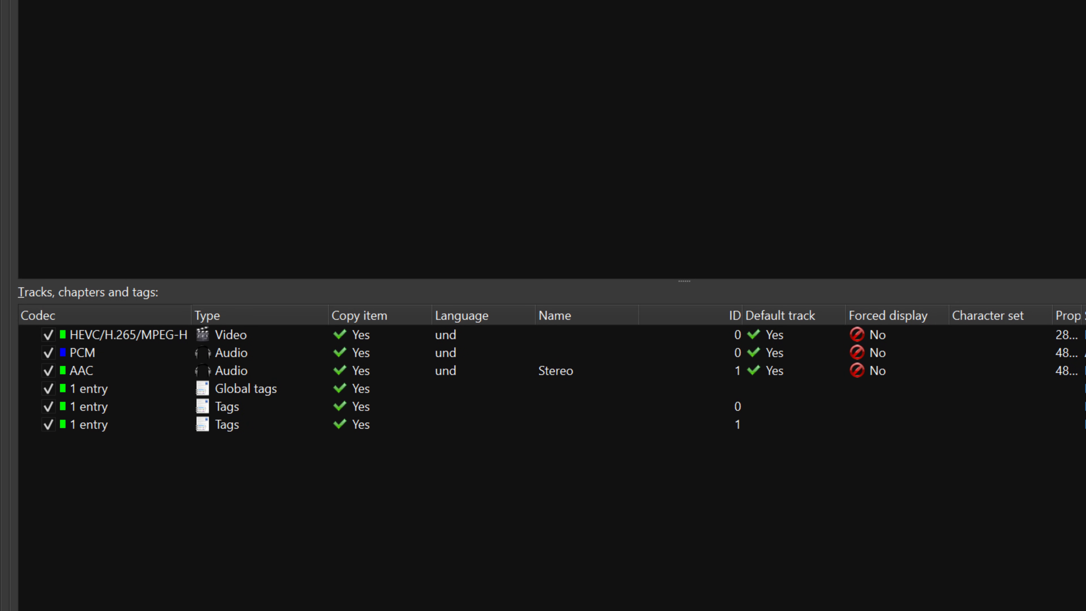
Step: Uncheck the AAC stereo track so only the HEVC video and PCM audio are copied to output
{"action": "left_click", "coordinate": [81, 352]}
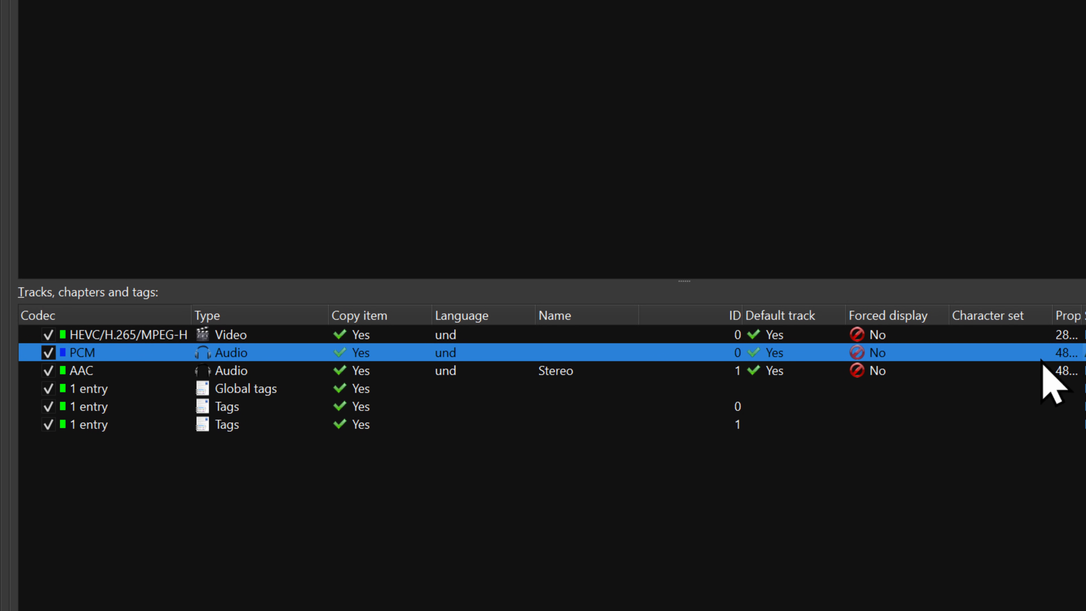
{"action": "left_click", "coordinate": [80, 370]}
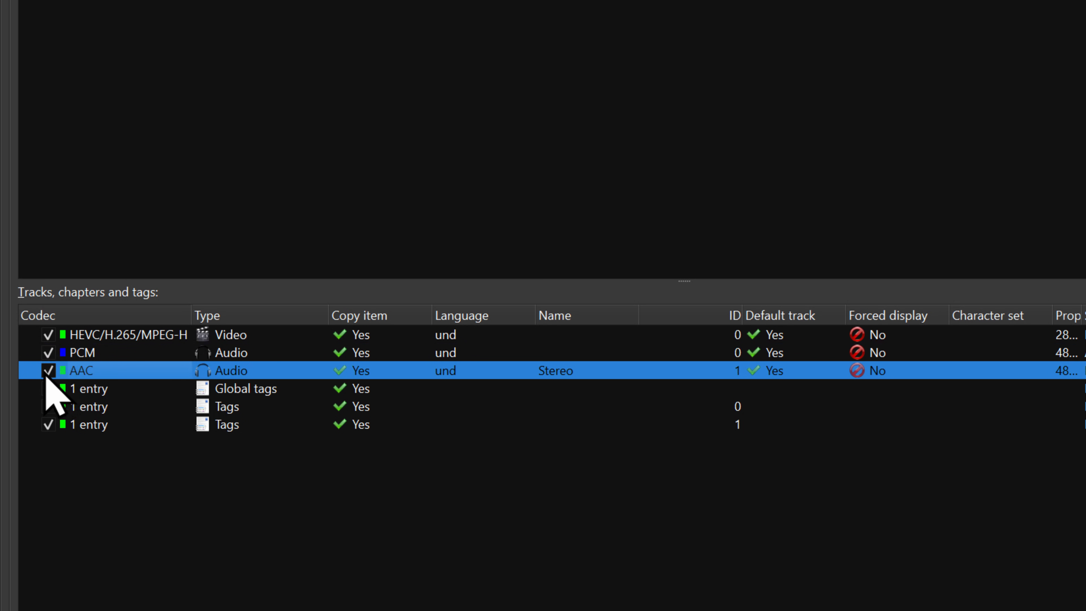
{"action": "left_click", "coordinate": [48, 369]}
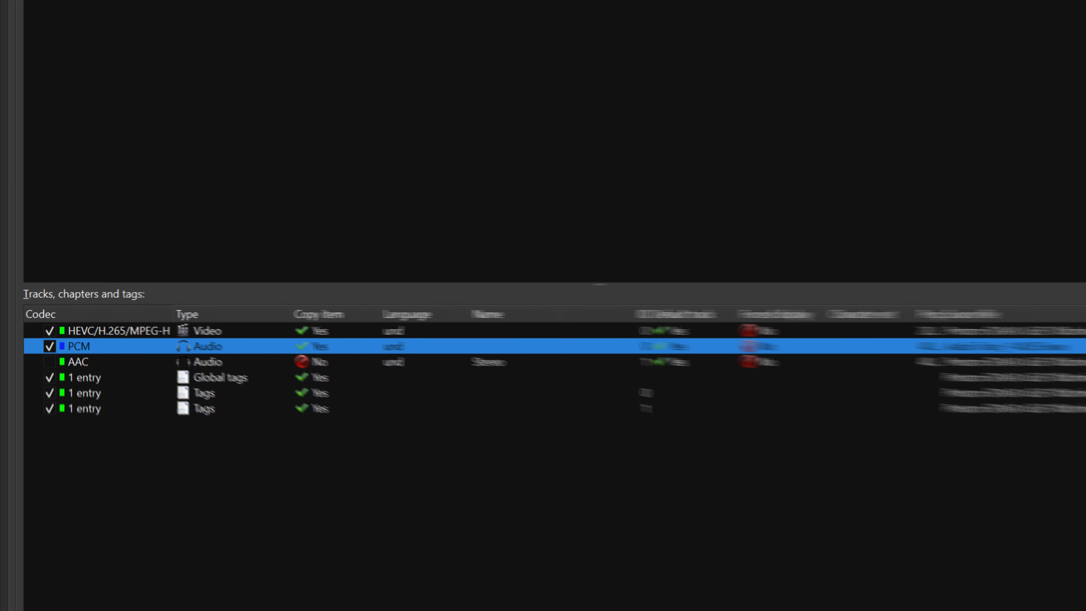
{"action": "left_click", "coordinate": [104, 332]}
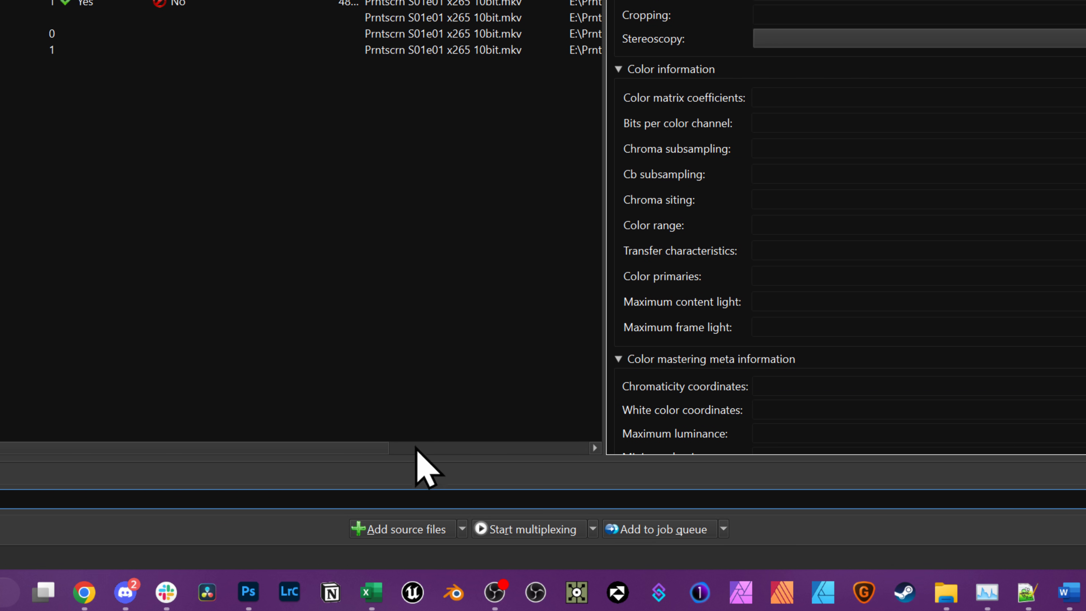
{"action": "mouse_move", "coordinate": [519, 543]}
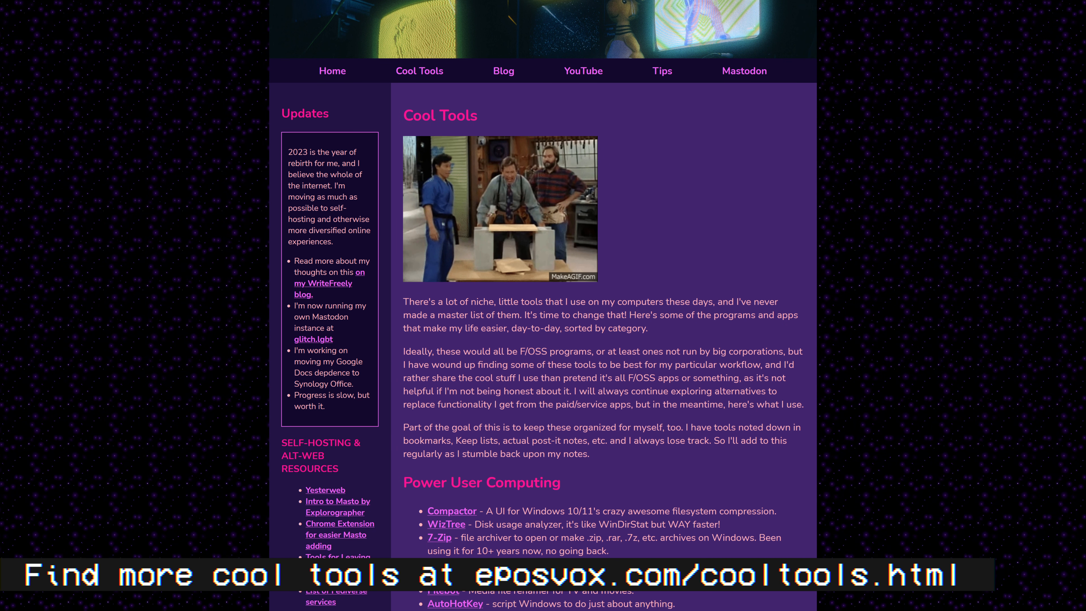
{"action": "scroll", "scroll_direction": "down", "scroll_amount": 3}
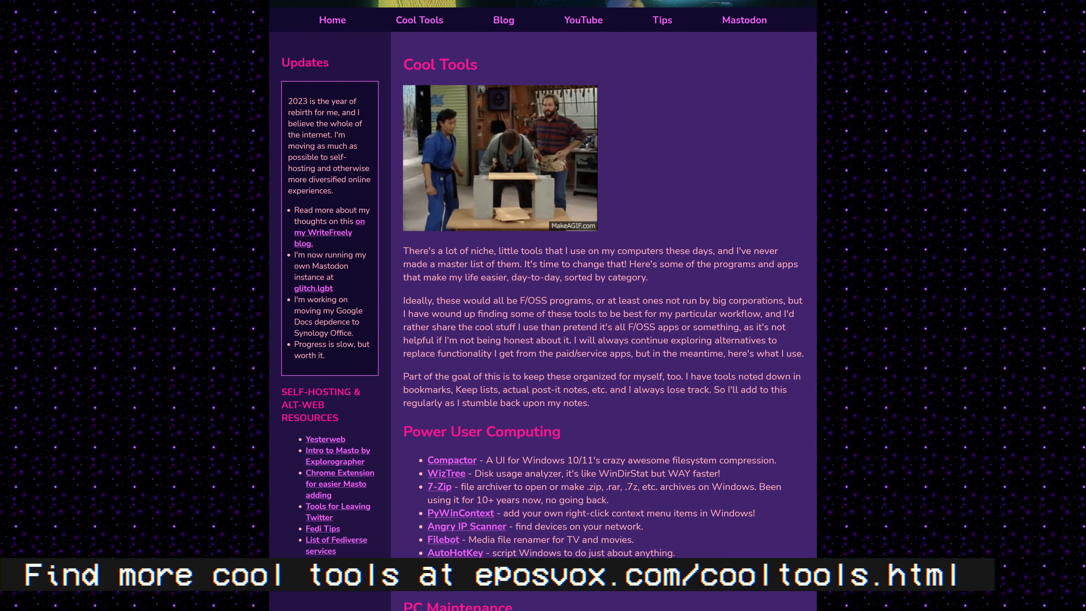
{"action": "scroll", "scroll_direction": "down", "scroll_amount": 3}
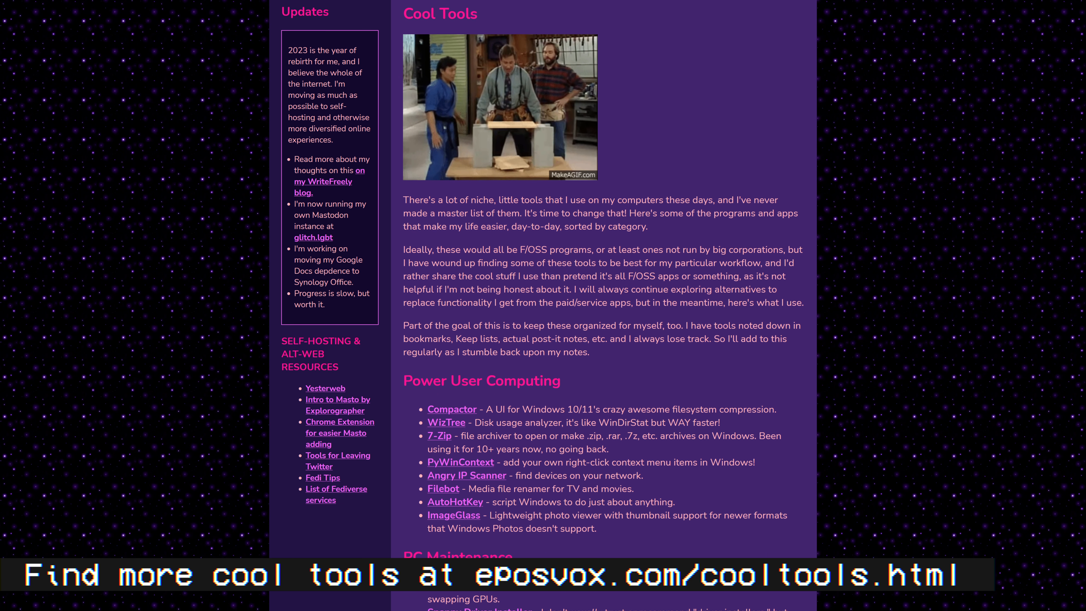
{"action": "scroll", "scroll_direction": "down", "scroll_amount": 3}
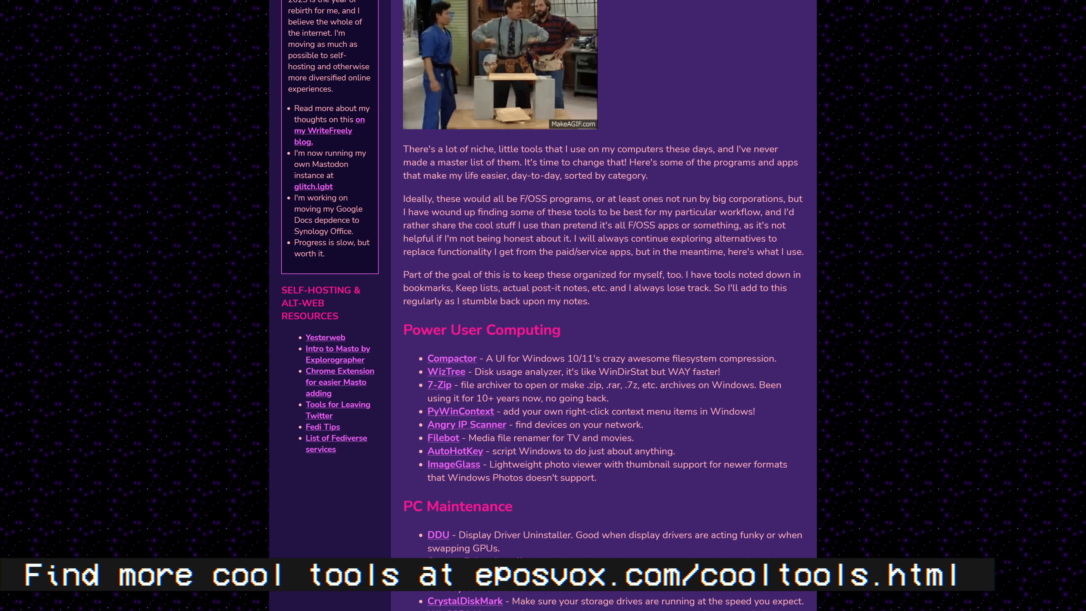
{"action": "scroll", "scroll_direction": "down", "scroll_amount": 3}
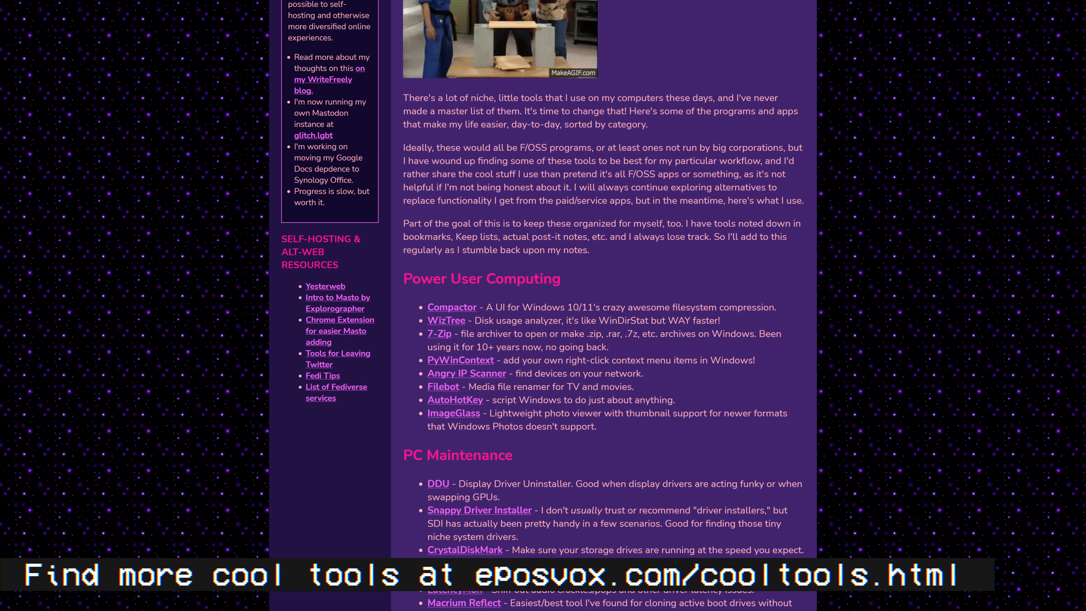